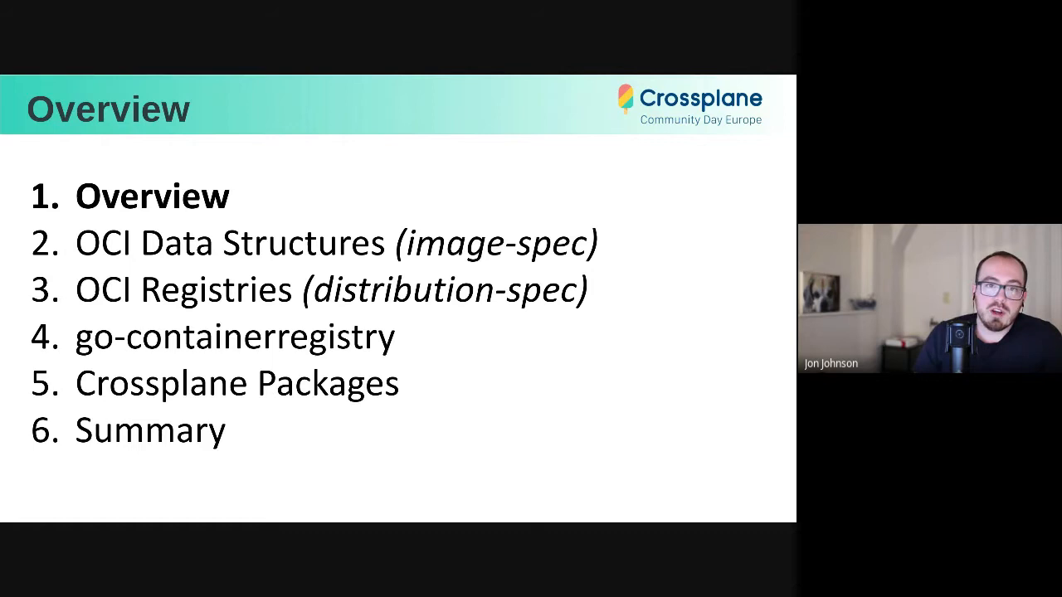
Step: Advance to the Crossplane Packages slide and open provider-gcp's crossplane.yaml example on GitHub
key(Right)
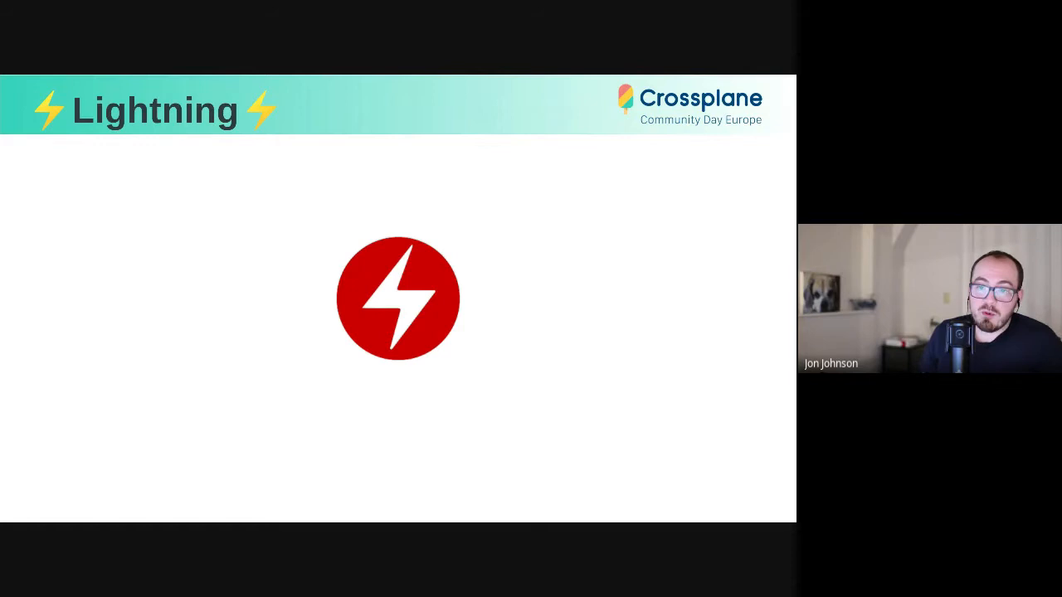
key(Right)
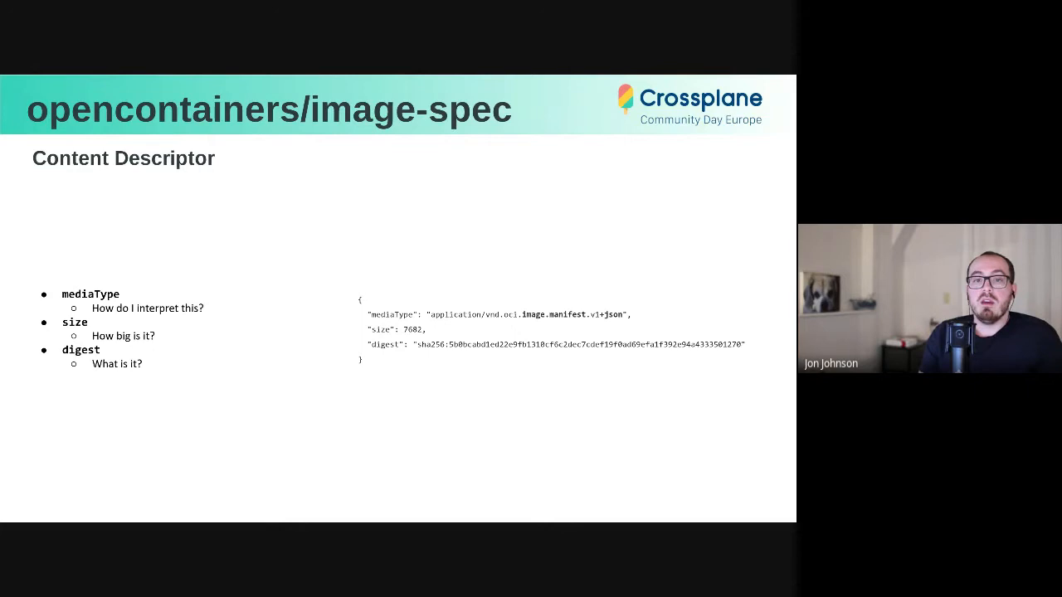
key(Right)
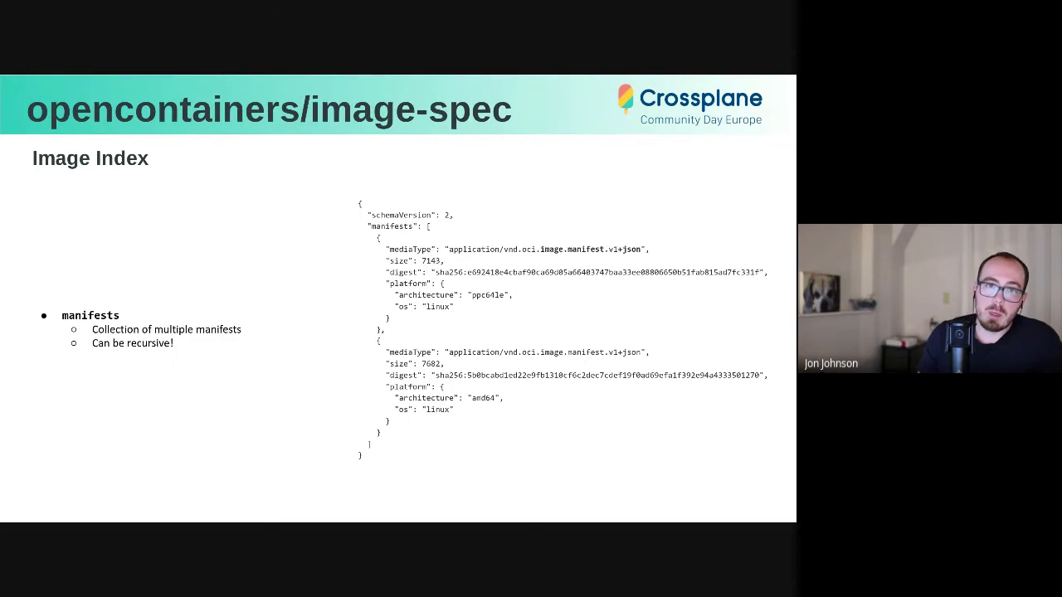
key(Right)
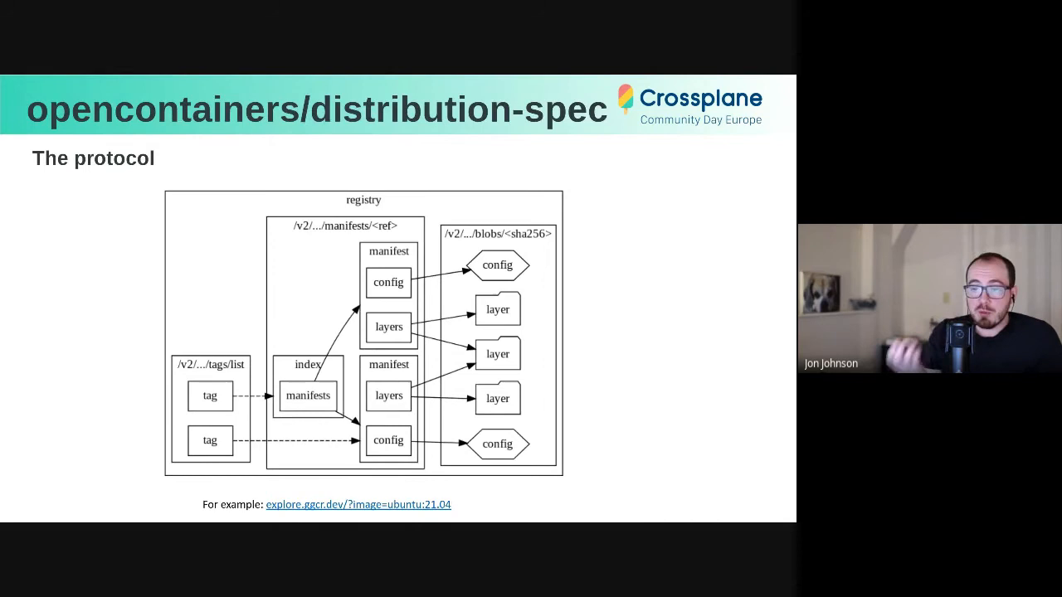
click(358, 504)
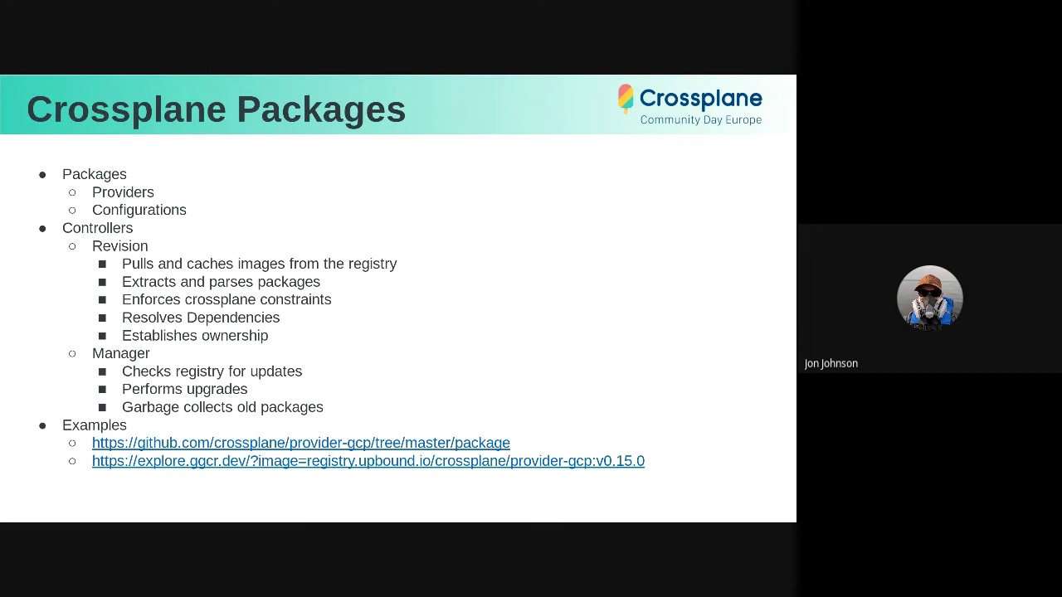
click(301, 442)
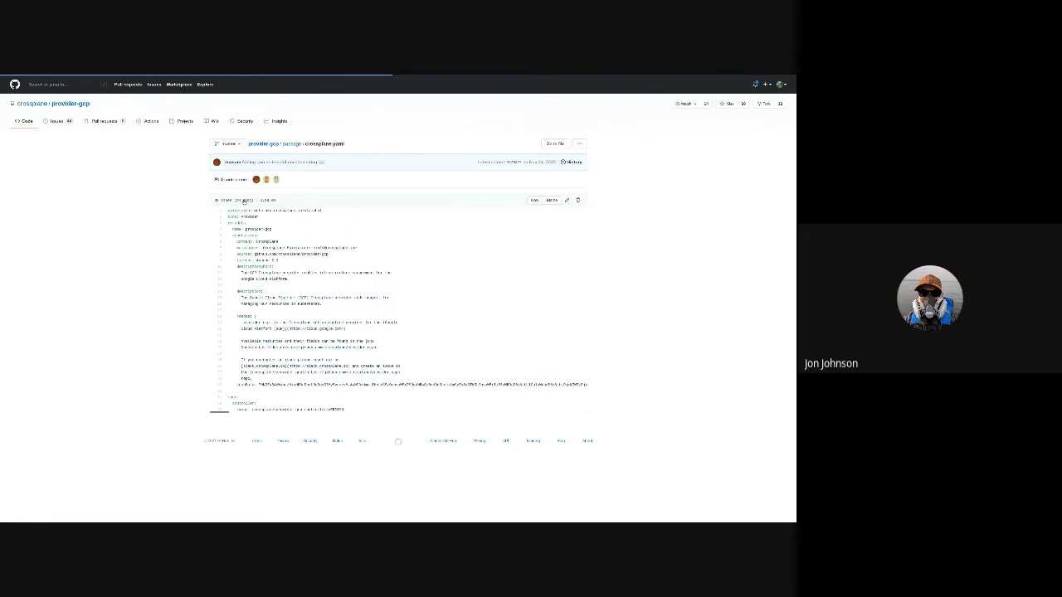